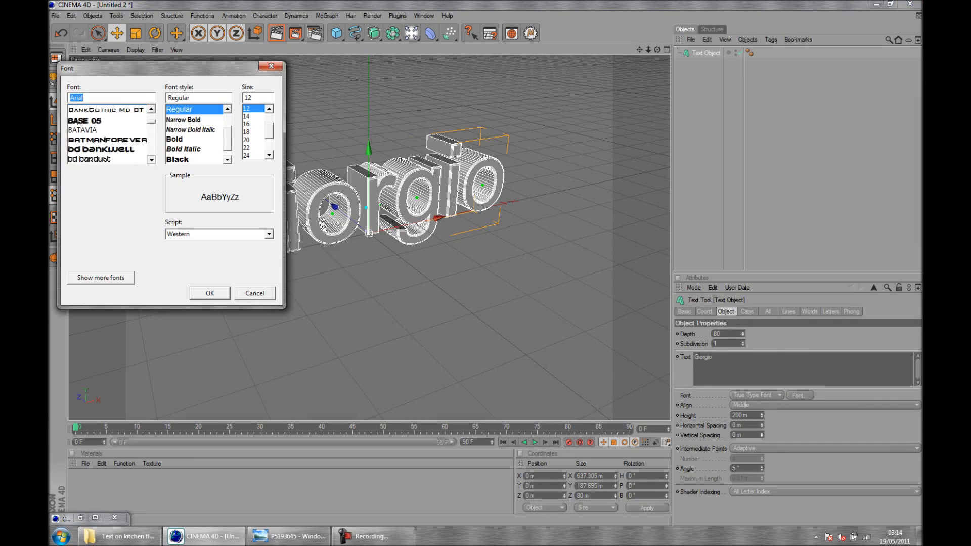
Step: Bring up the kitchen floor tile photo full-window in Windows Photo Viewer
click(293, 536)
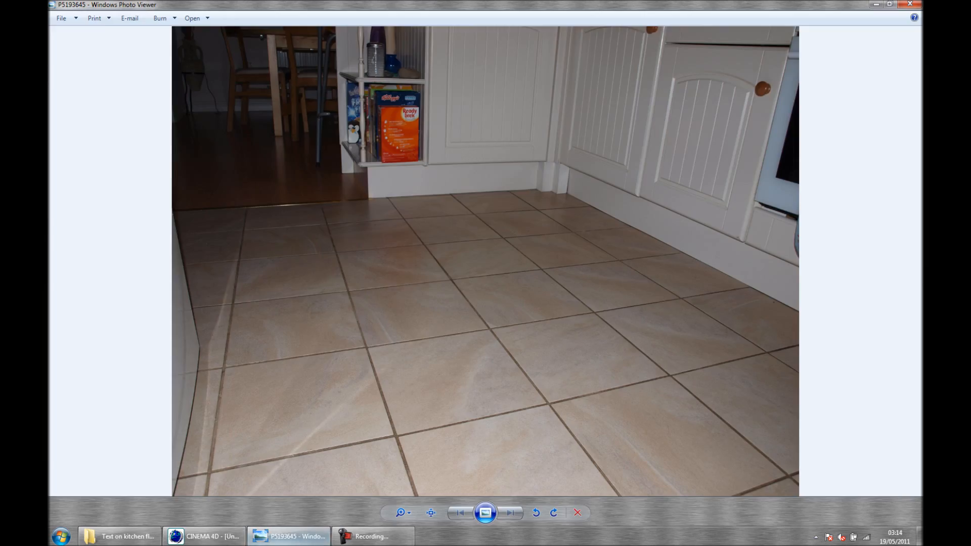
Step: Make the GIORGIO text blue, add two lights and a camera, and enclose it in a textured cube
click(205, 536)
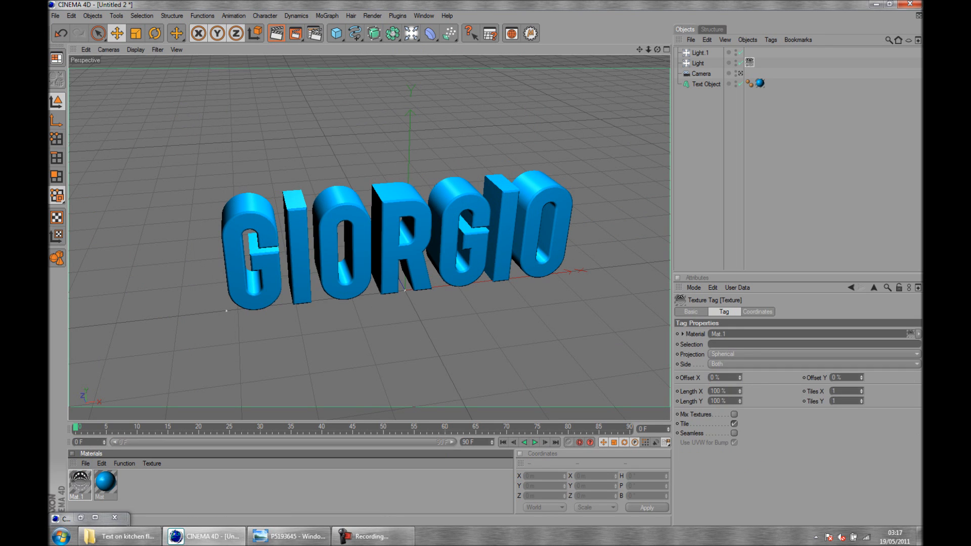
click(333, 32)
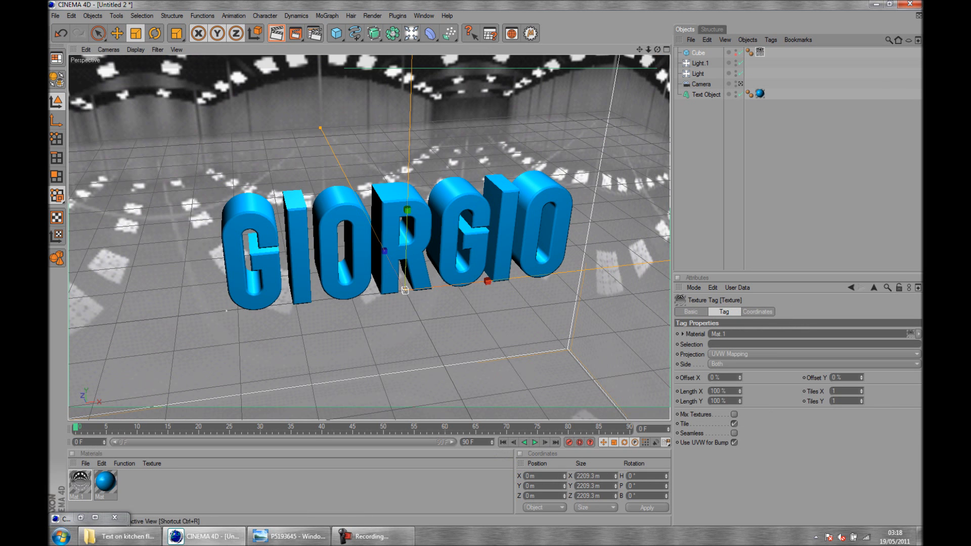
Step: Set render output to 1280×720, remove the cube, and darken the text's blue material
click(486, 31)
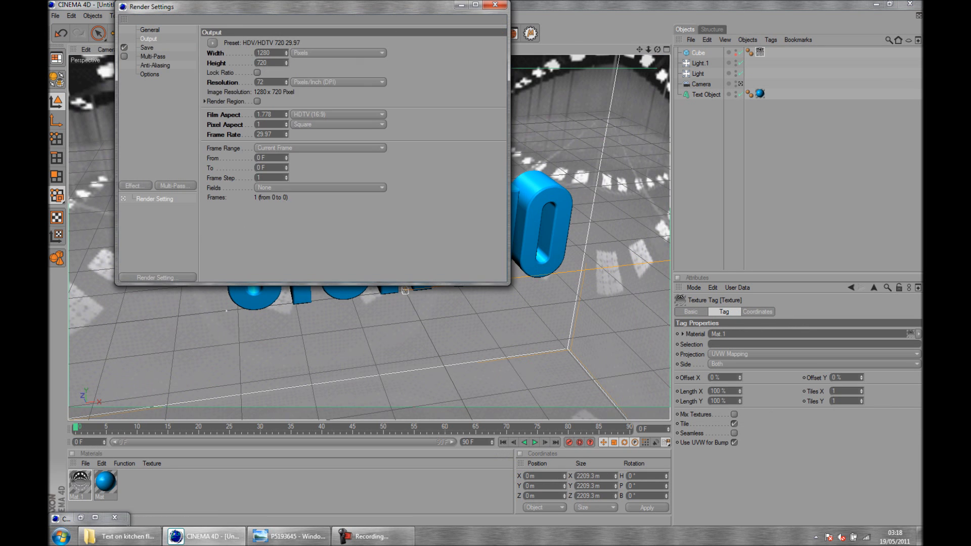
click(493, 9)
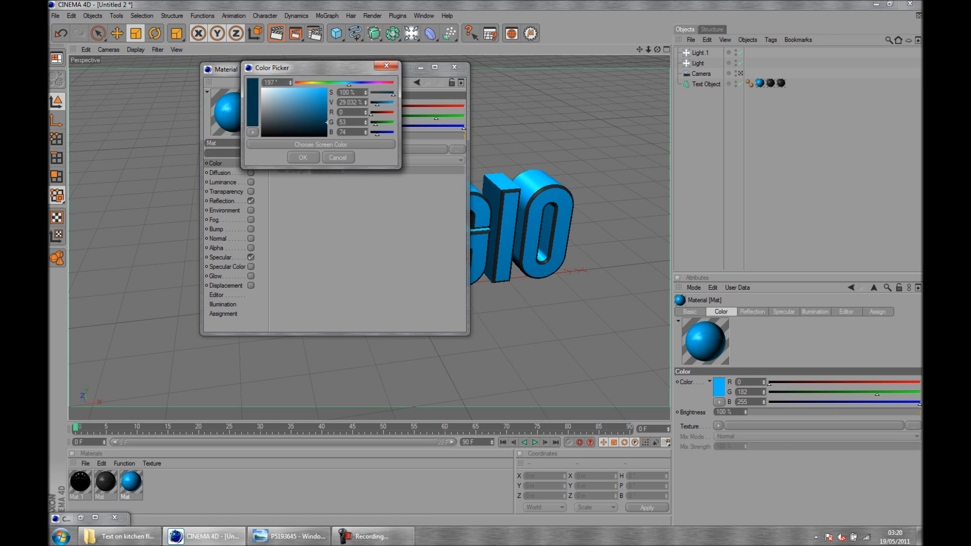
Step: Confirm the dark blue, add a black Sky object, and save the scene as c4d file.c4d
click(304, 157)
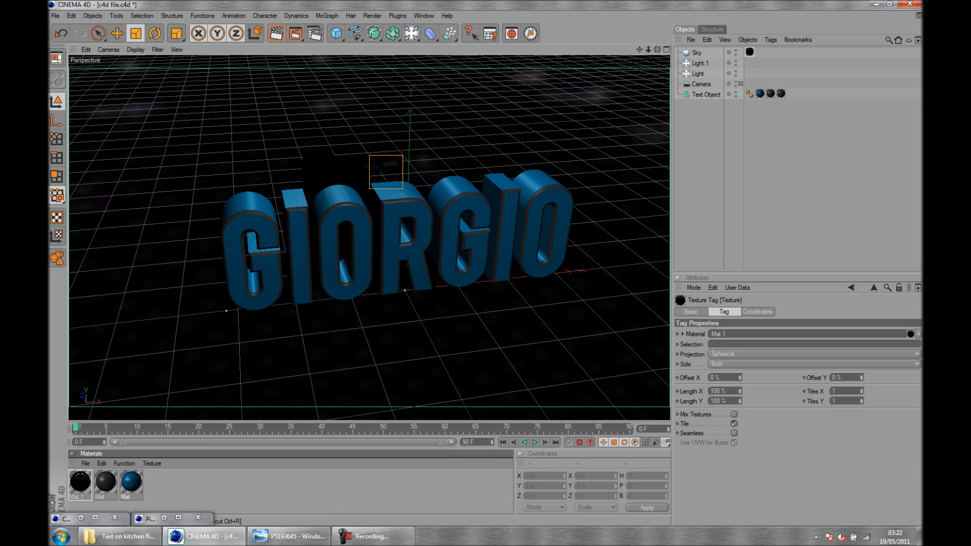
Step: Render GIORGIO to cd4 file.psd with alpha and bring it into Photoshop
click(122, 537)
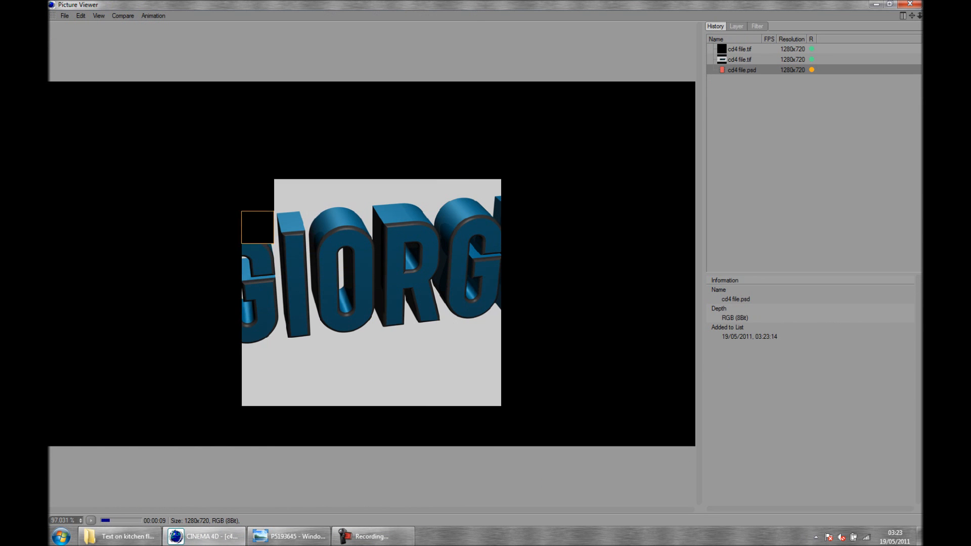
click(204, 536)
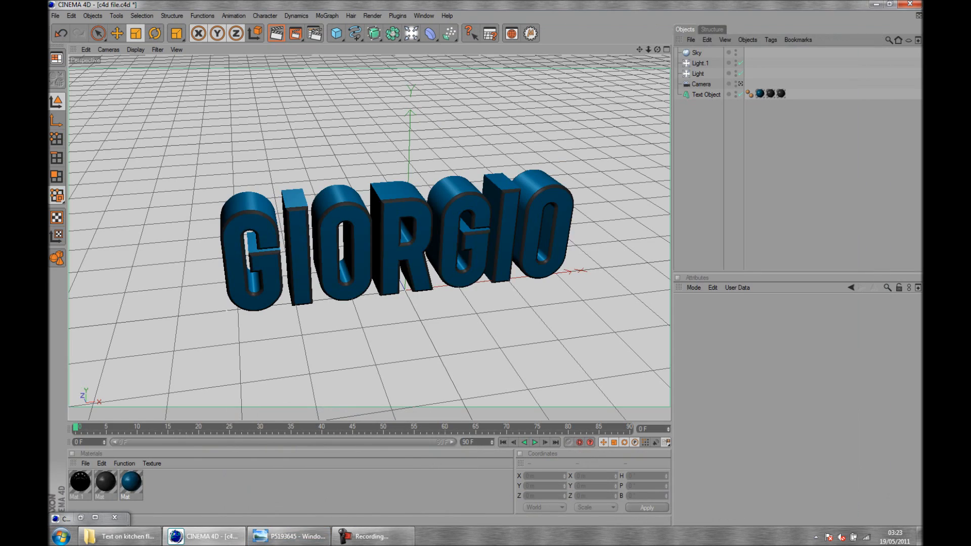
click(133, 536)
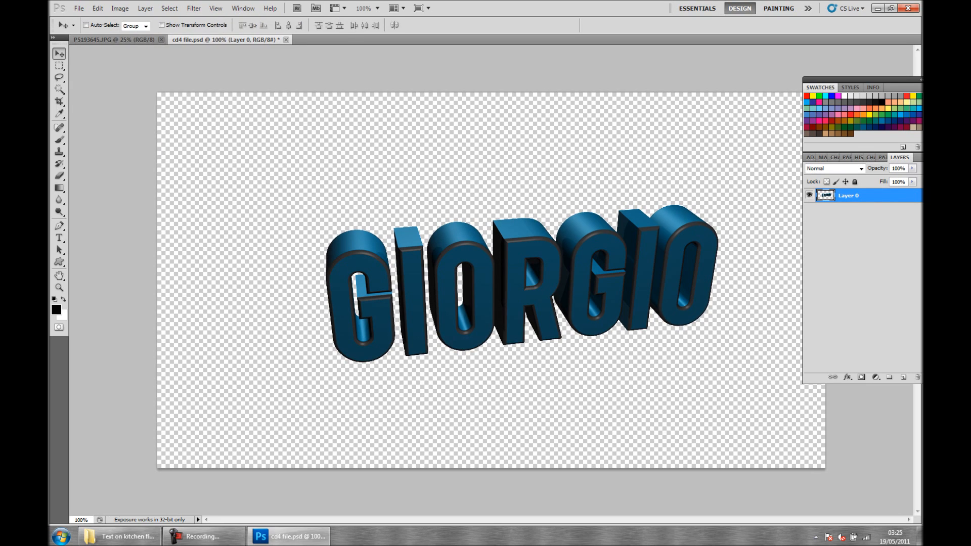
Step: Place GIORGIO on the darkened kitchen photo with a black, flipped, 55%-opacity shadow copy
click(113, 39)
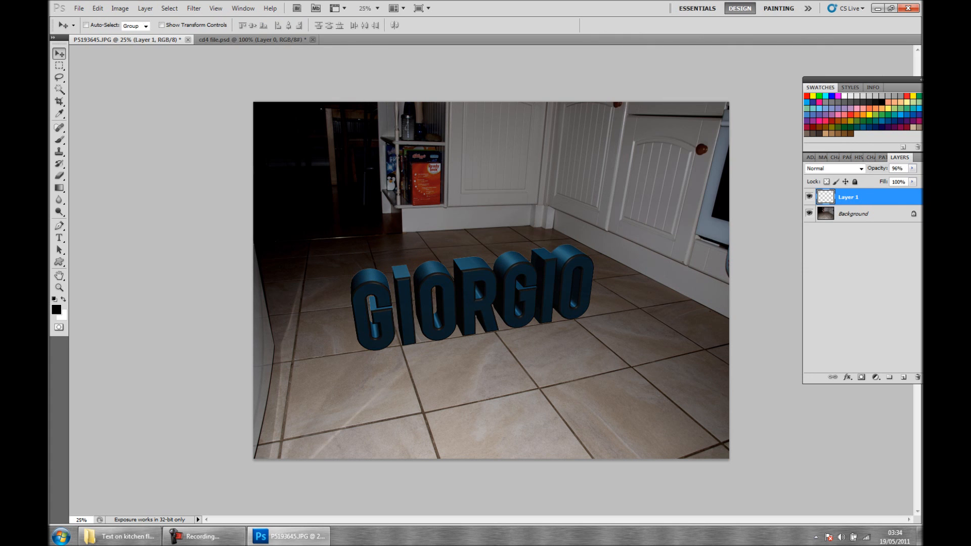
click(258, 41)
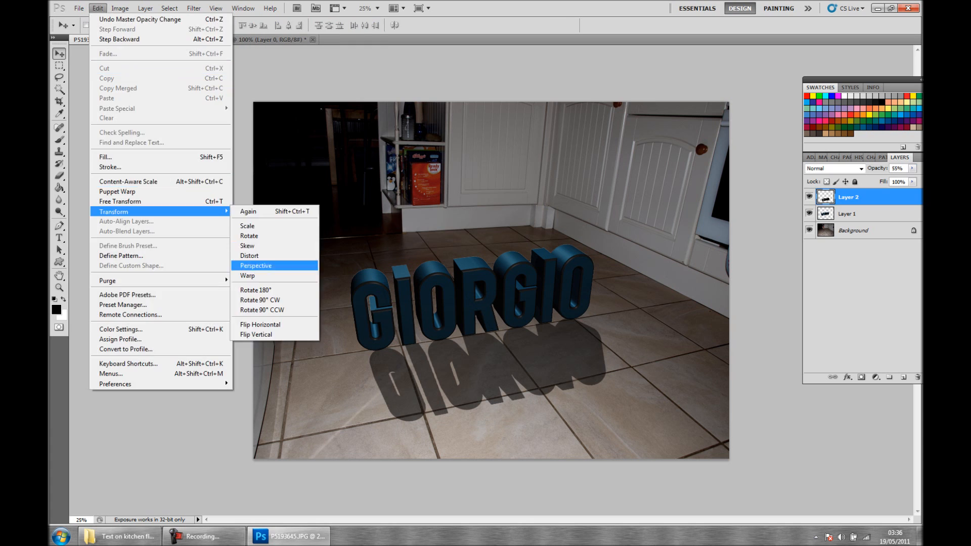
Step: Skew Layer 2 with Perspective transform into a cast shadow lying along the floor
click(256, 265)
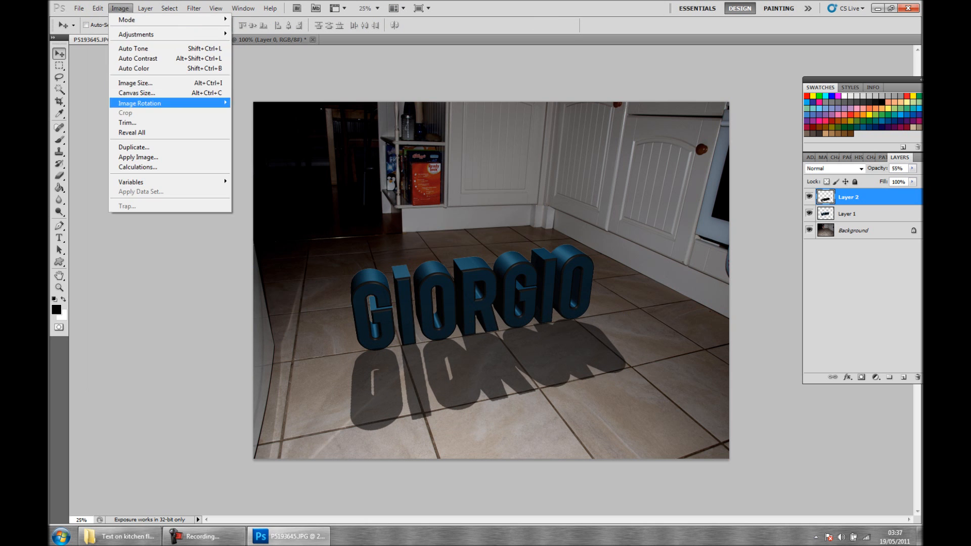
click(97, 8)
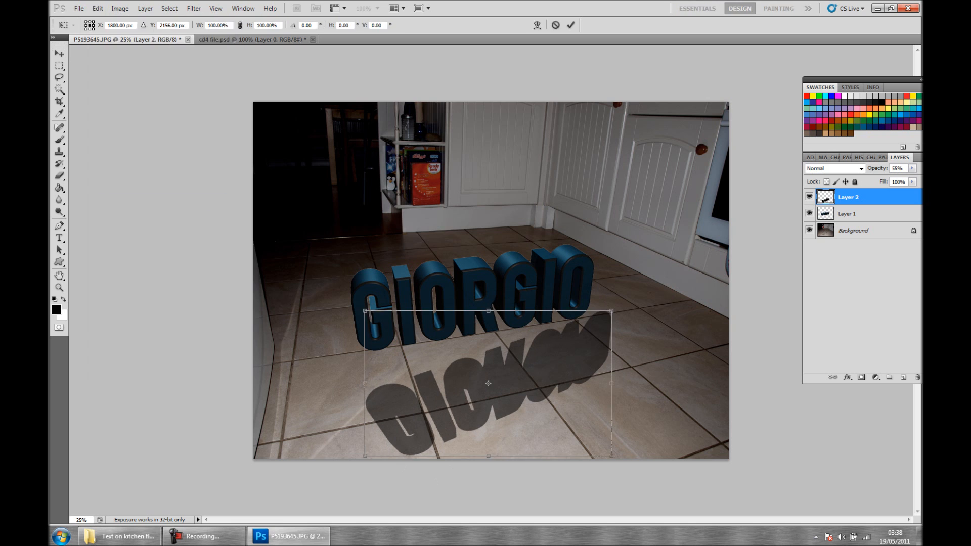
click(95, 8)
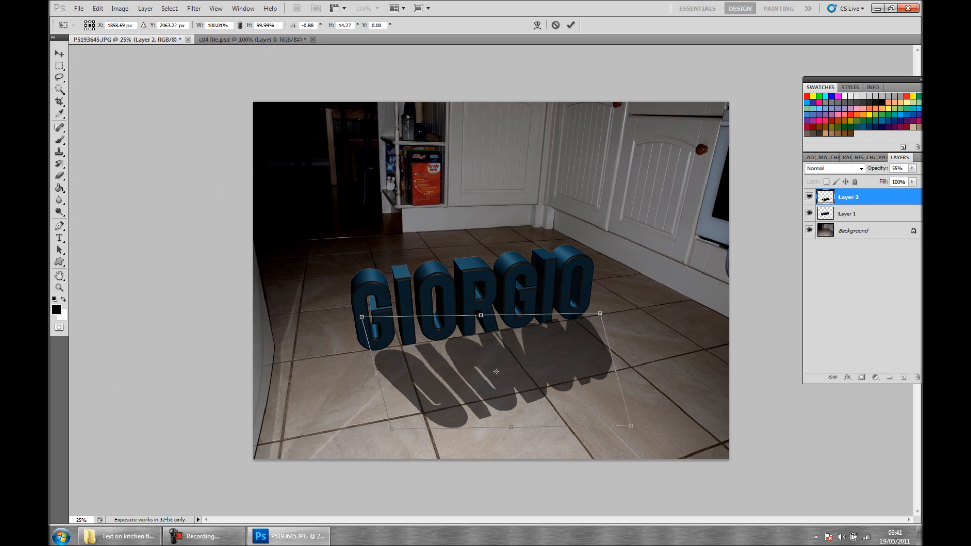
drag(495, 371, 481, 365)
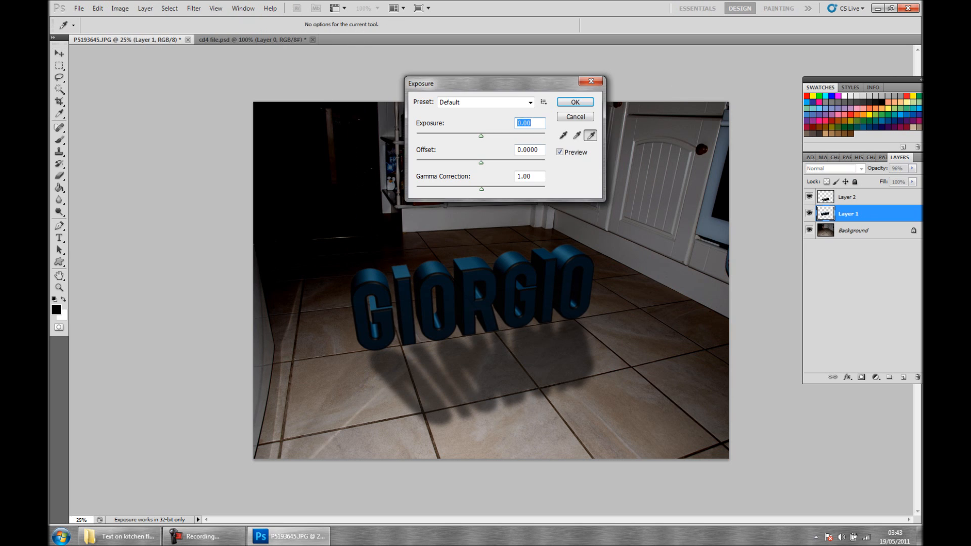
Step: Save as final.psd and fill outside an elliptical selection black as a vignette layer
click(574, 102)
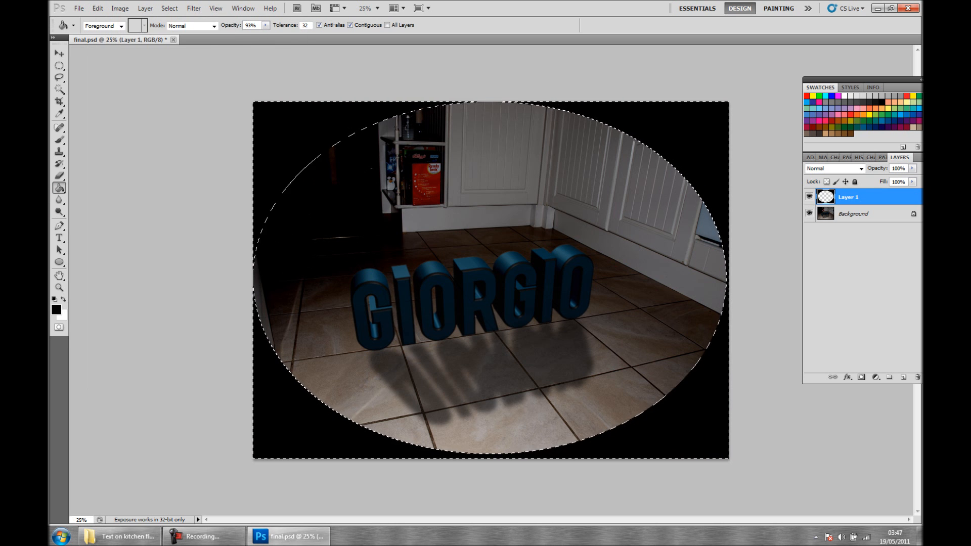
Step: Apply a Gaussian Blur to the Background layer and raise the radius for a strong blur
click(193, 8)
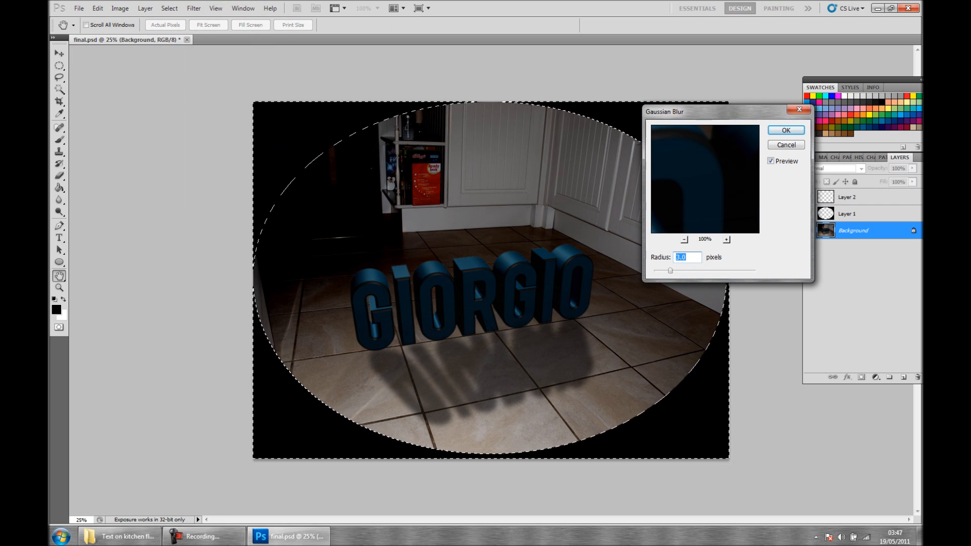
drag(669, 271, 726, 270)
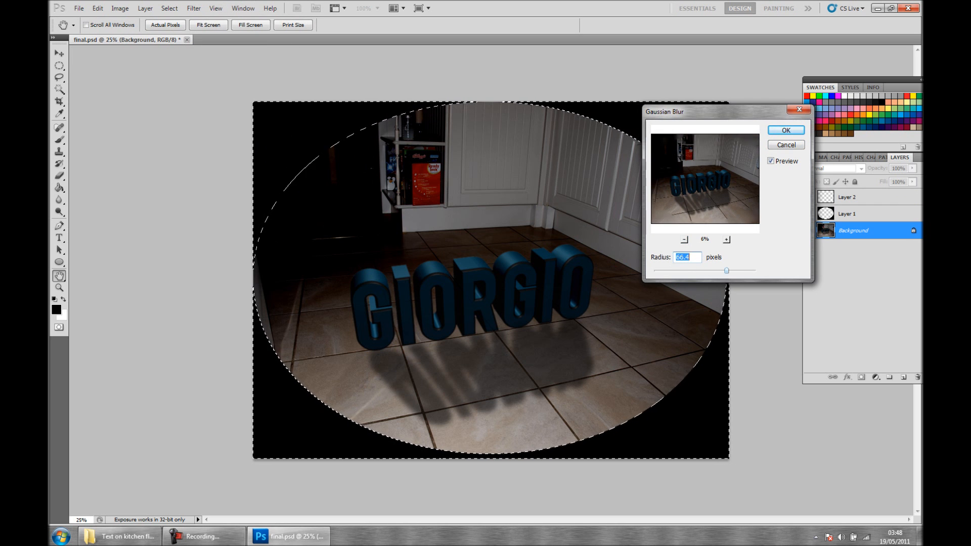